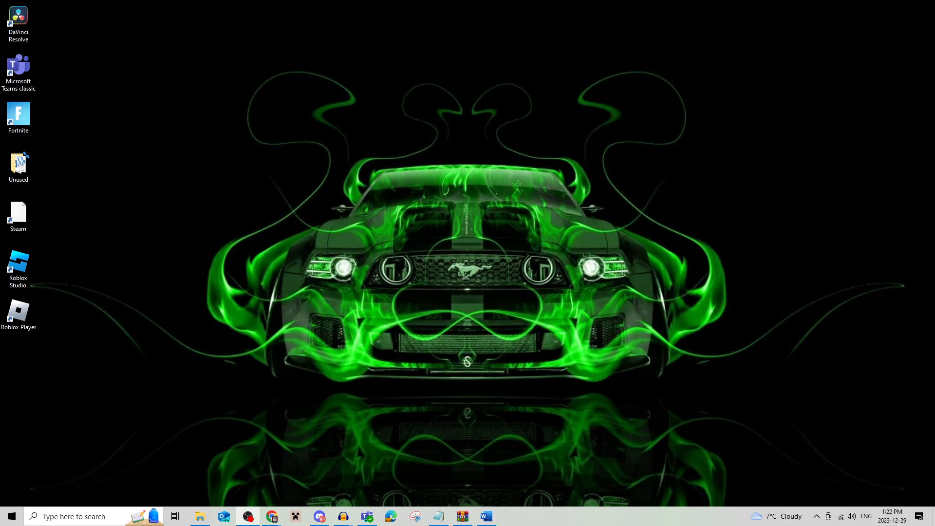
mouse_move(411, 366)
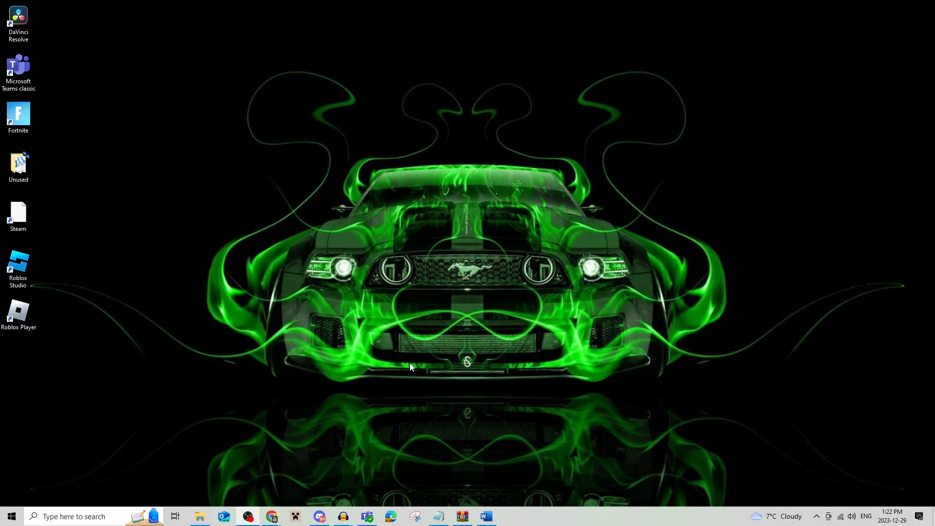
mouse_move(16, 337)
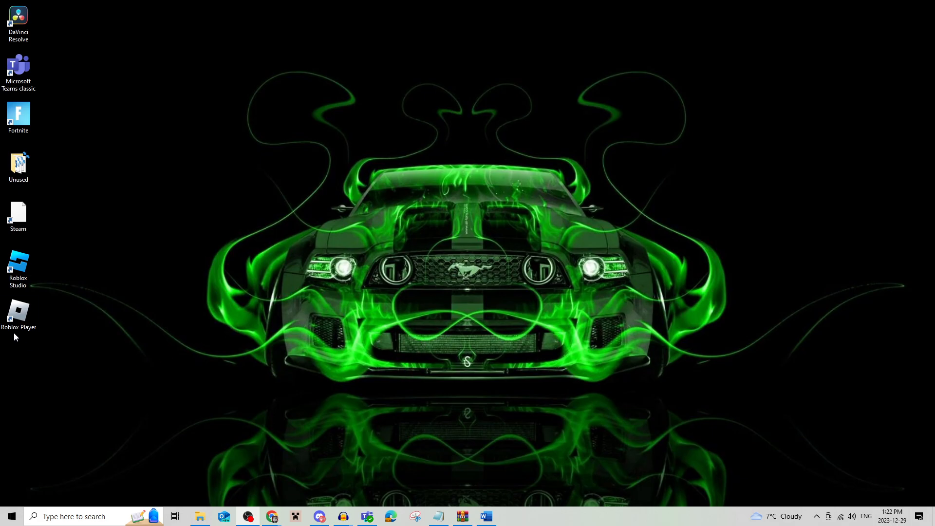
Bring up the Properties window of the Roblox Player desktop shortcut
right_click(18, 311)
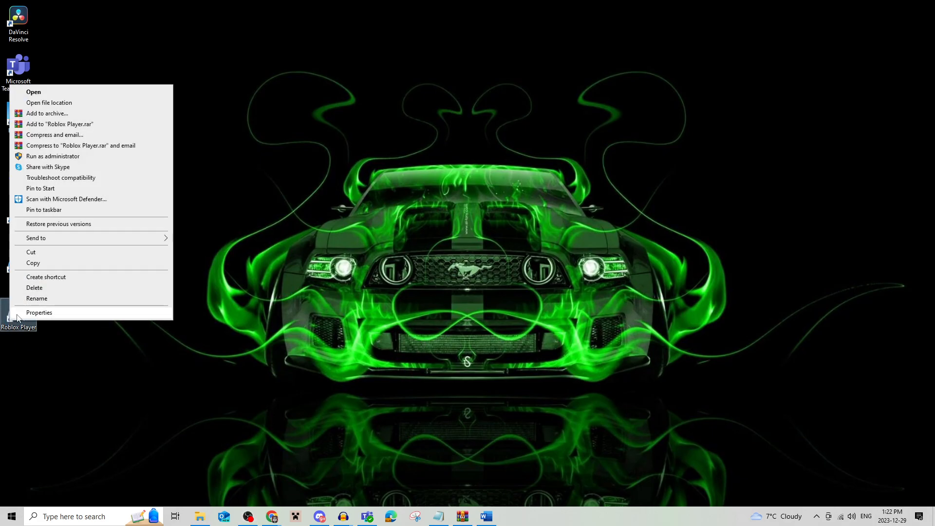
click(39, 312)
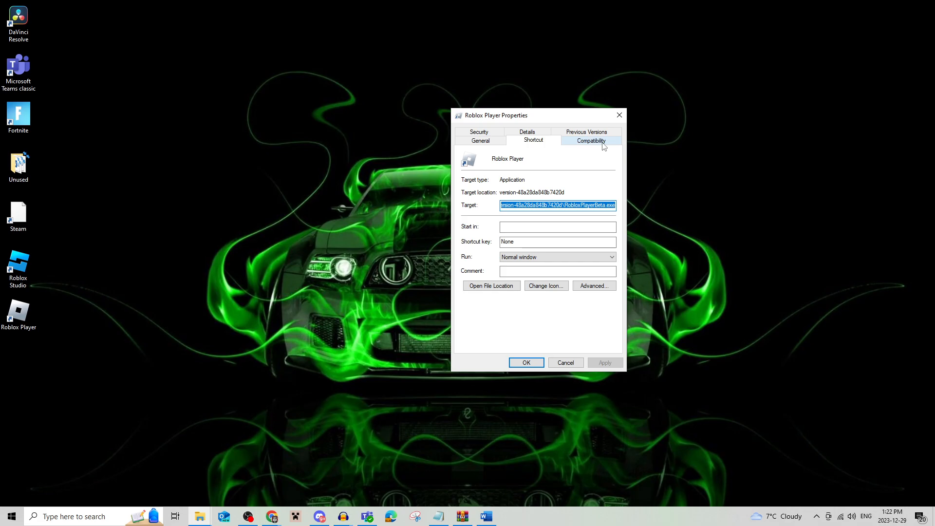
Keep Windows 8 compatibility mode on the Roblox Player shortcut and save with OK
click(589, 141)
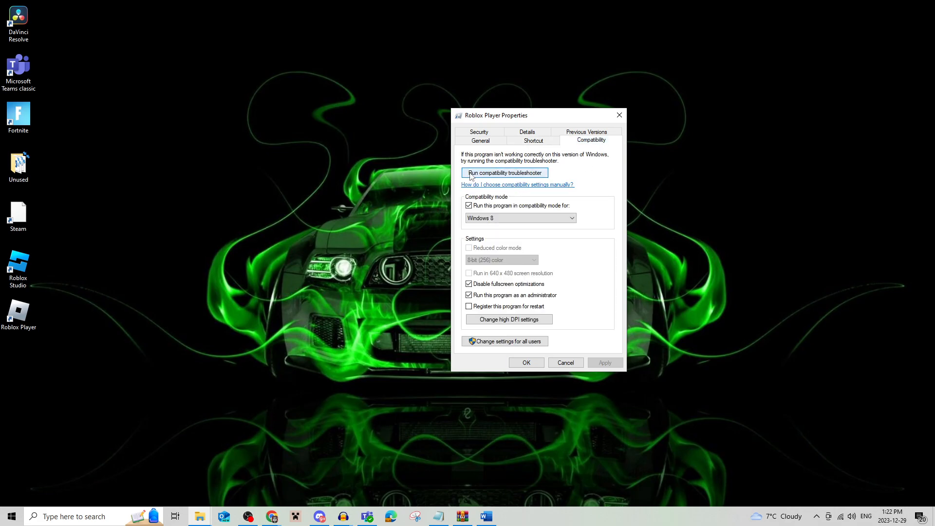
mouse_move(549, 176)
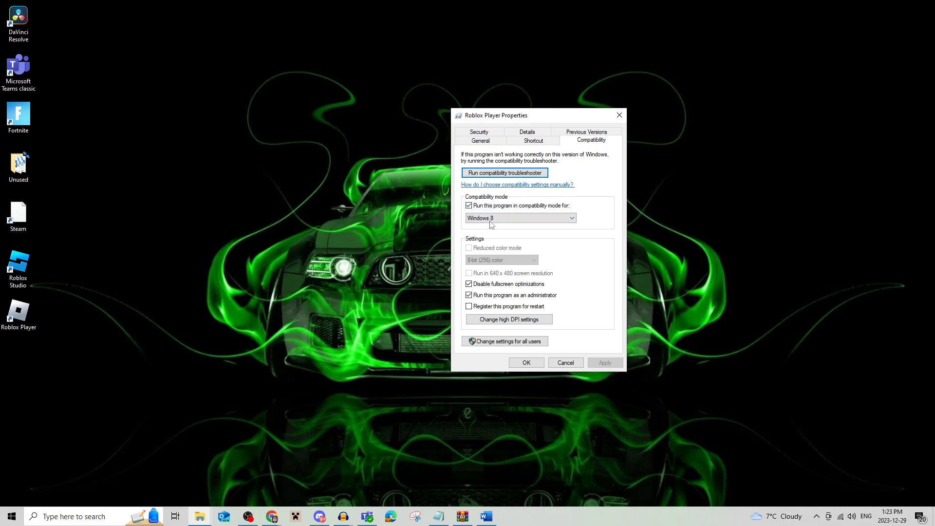
click(519, 218)
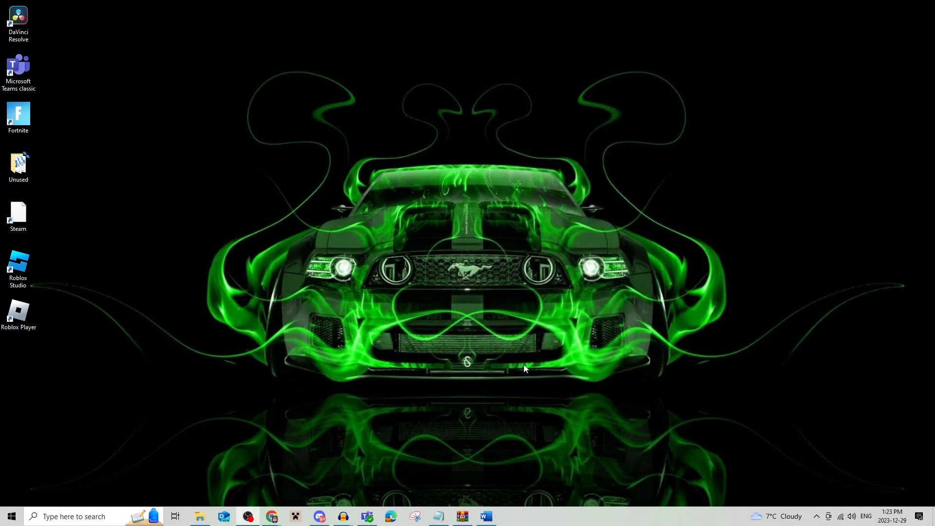
mouse_move(410, 299)
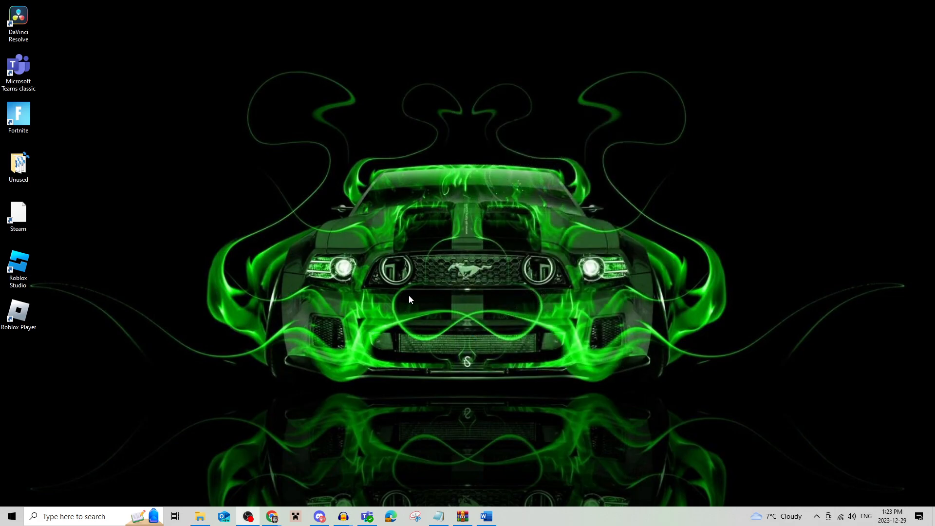
mouse_move(97, 356)
text(device)
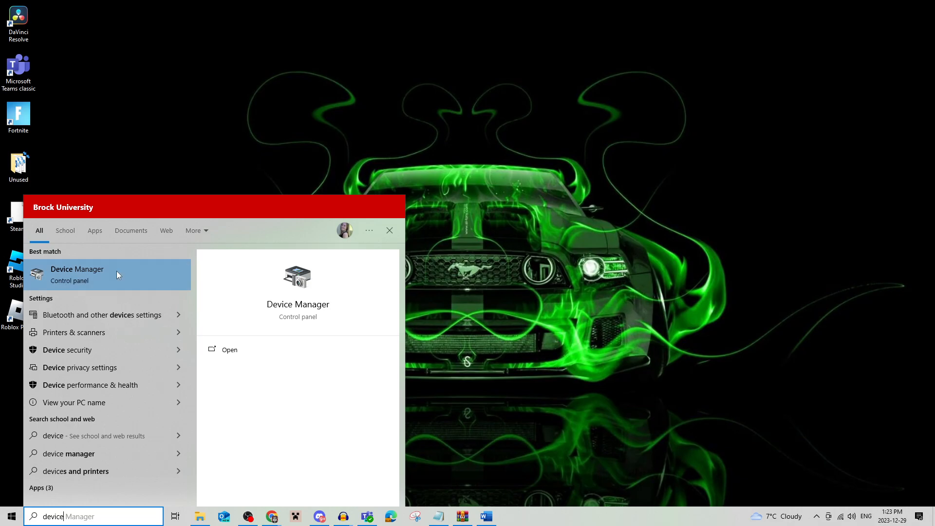
Launch Device Manager and start Update driver for the NVIDIA GeForce GTX 1070
click(76, 274)
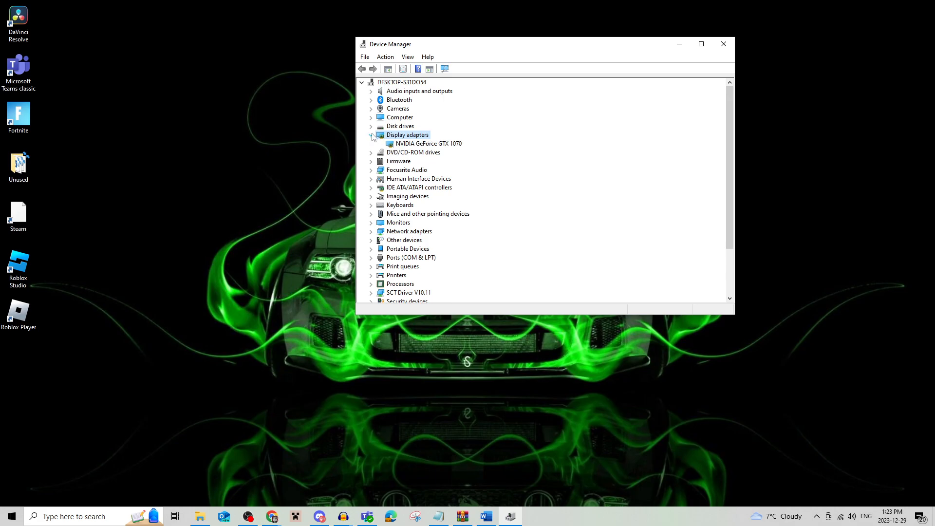
right_click(428, 143)
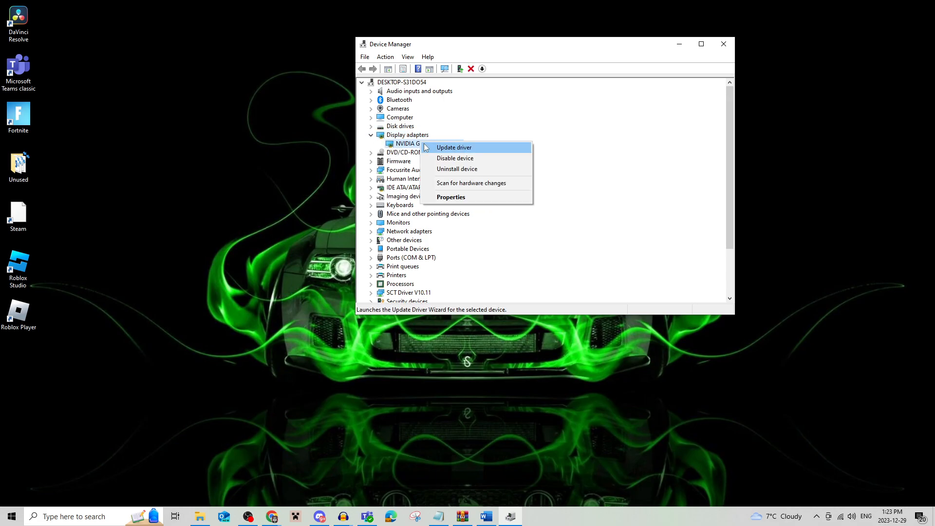
mouse_move(441, 147)
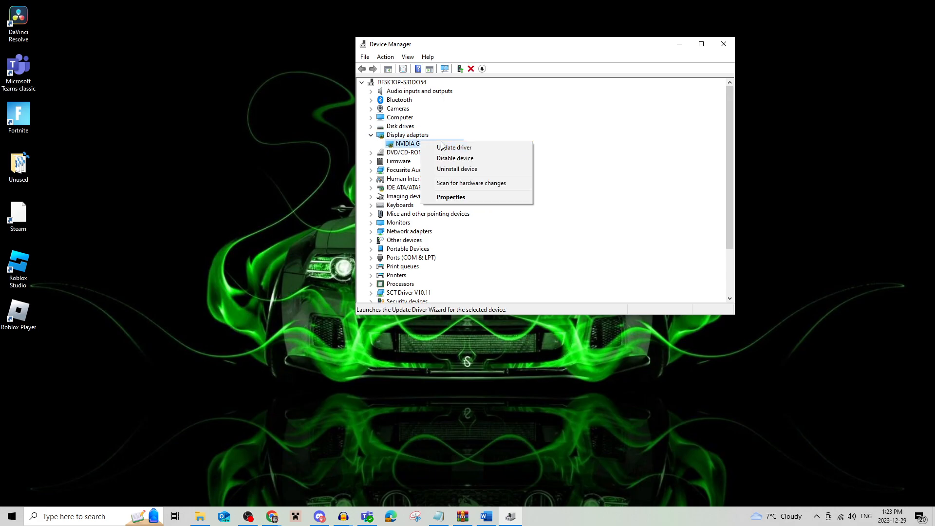
click(454, 147)
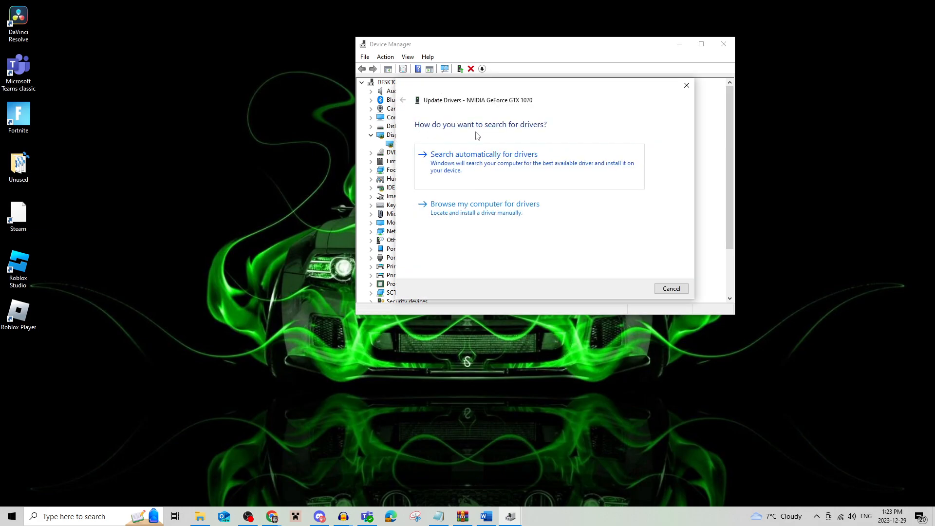
Search automatically for a GTX 1070 driver, dismiss the up-to-date result, close Device Manager
click(483, 154)
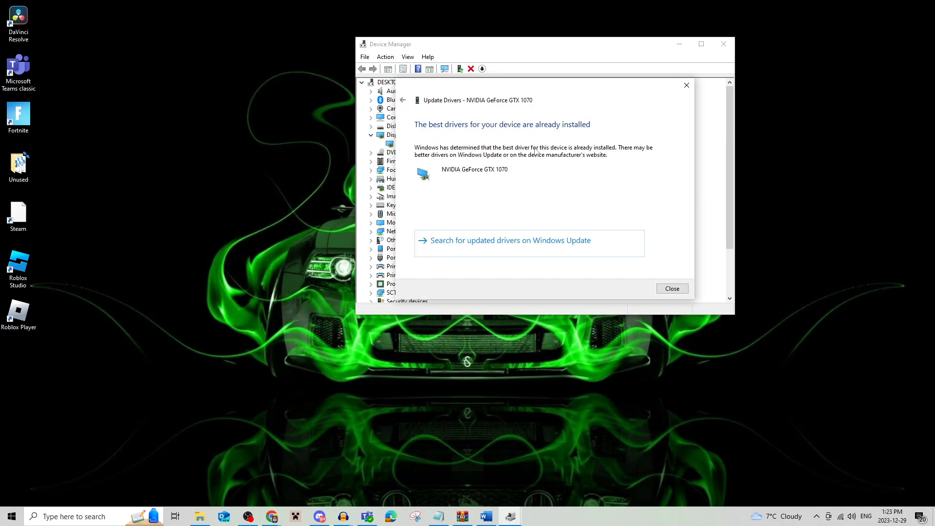
mouse_move(408, 156)
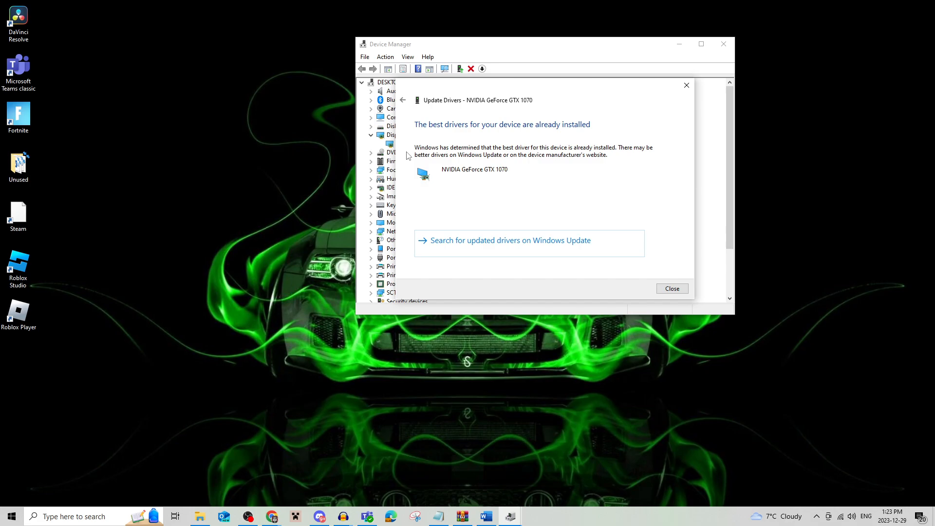
mouse_move(389, 143)
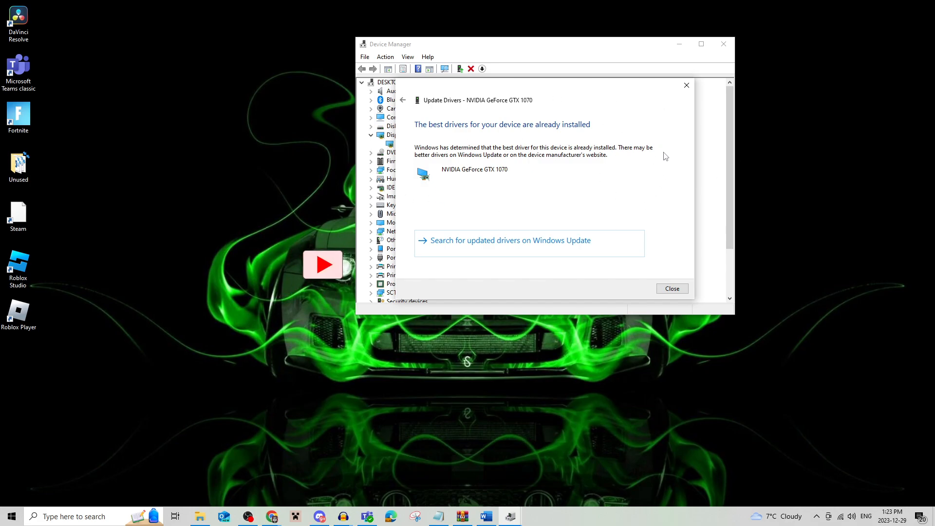
click(672, 288)
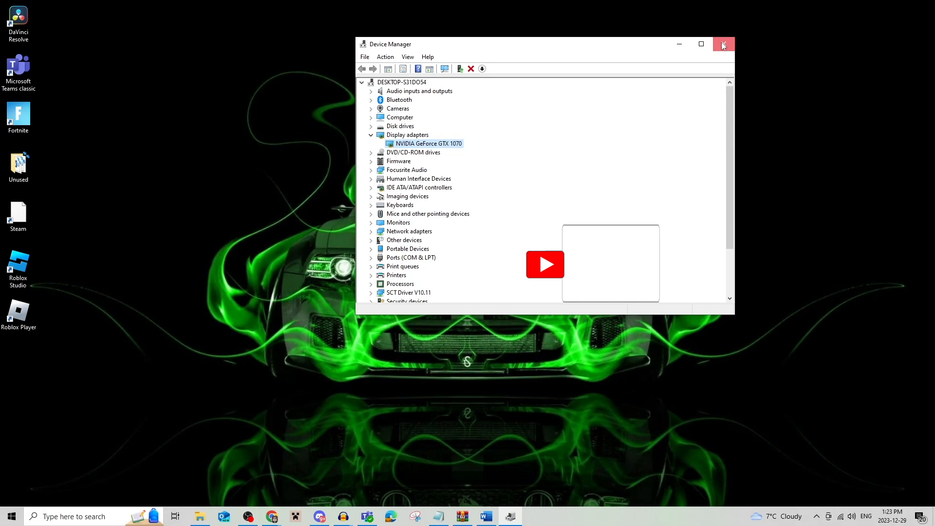
click(723, 44)
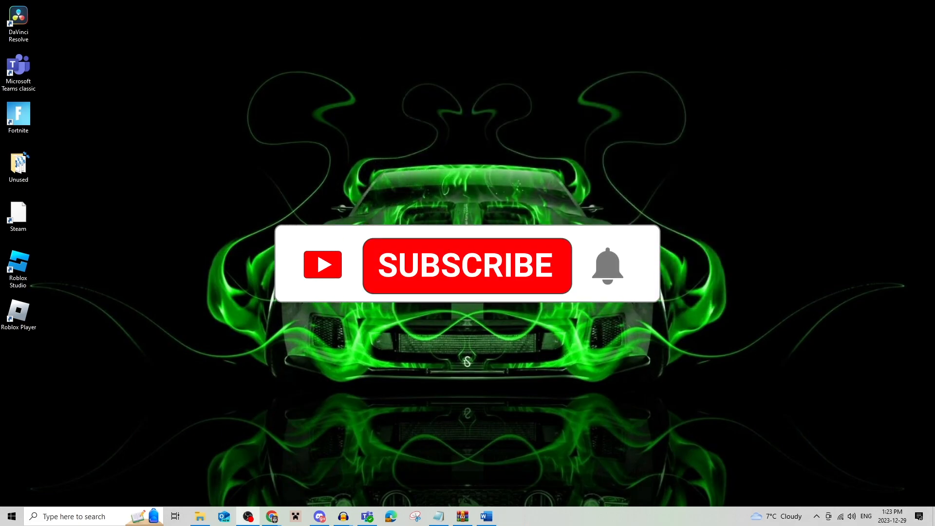